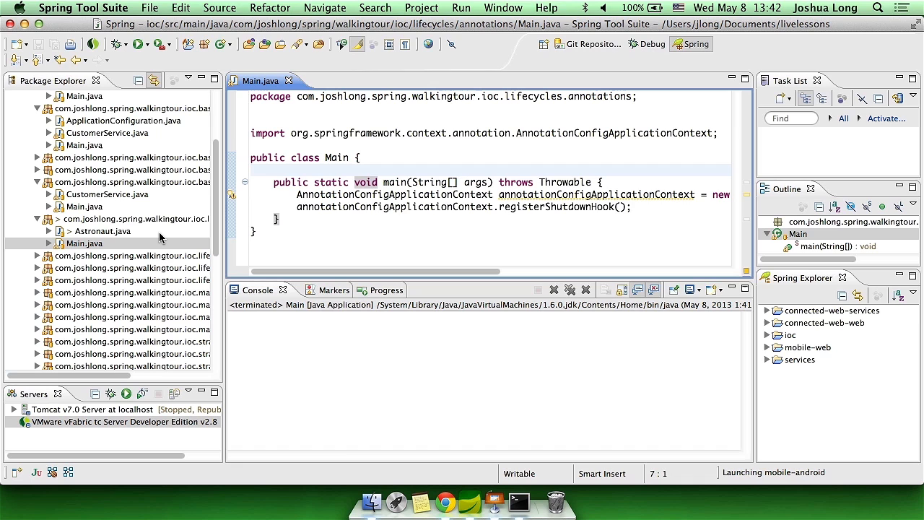
Step: Open Astronaut.java from the lifecycles.annotations package in the editor
{"action": "double_click", "coordinate": [102, 230]}
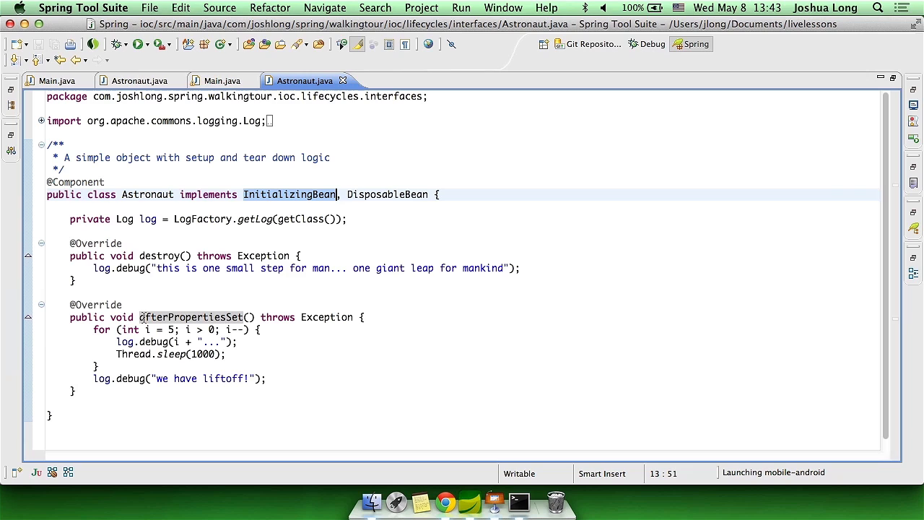
Step: Highlight the afterPropertiesSet setup method in the interfaces-package Astronaut class
{"action": "left_click", "coordinate": [99, 366]}
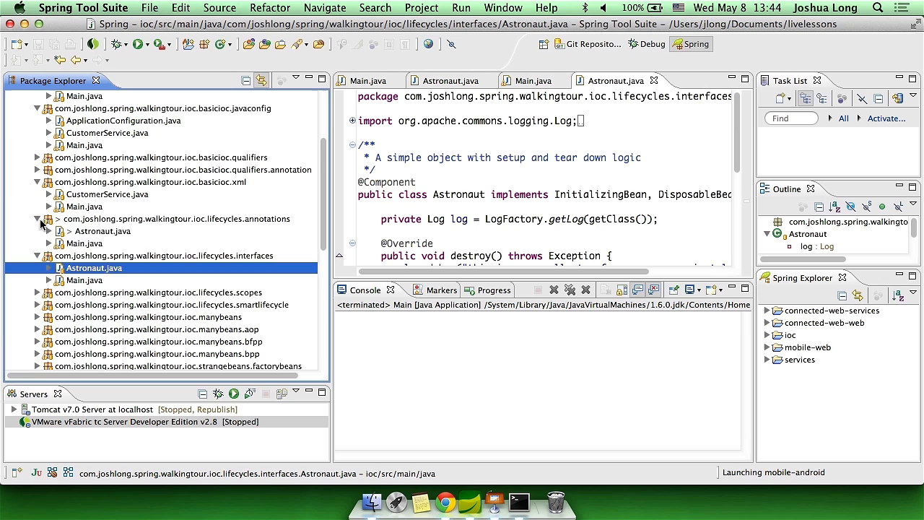
Step: Close other editor tabs and review isAutoStartup returning false in the SmartLifecycle Astronaut
{"action": "right_click", "coordinate": [617, 80]}
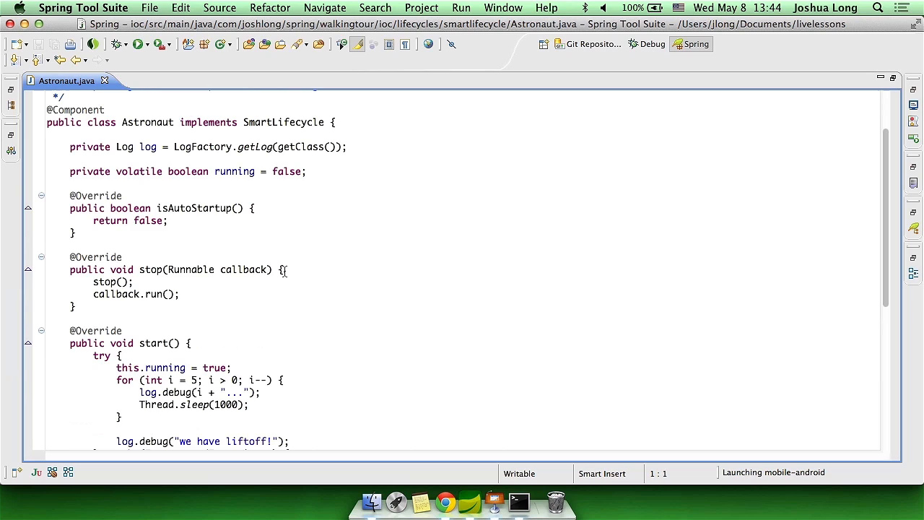
{"action": "left_click", "coordinate": [252, 208]}
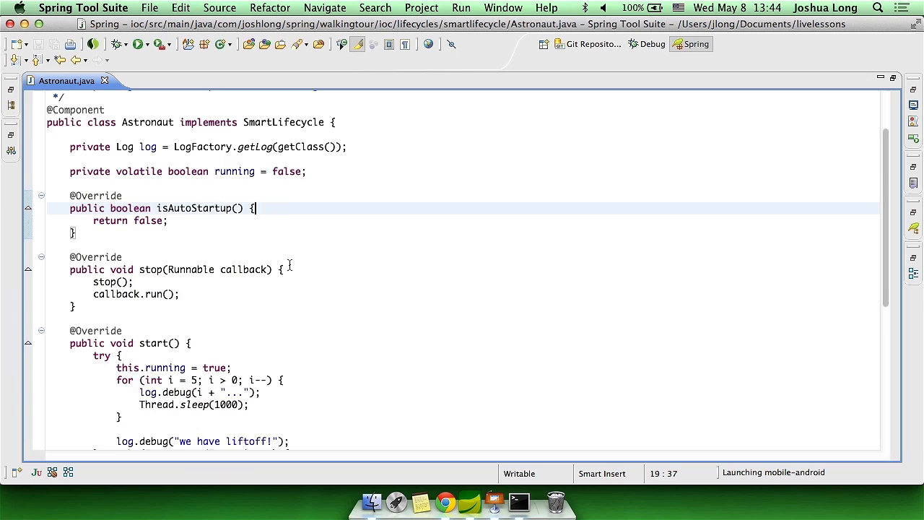
{"action": "scroll", "scroll_direction": "down", "scroll_amount": 3}
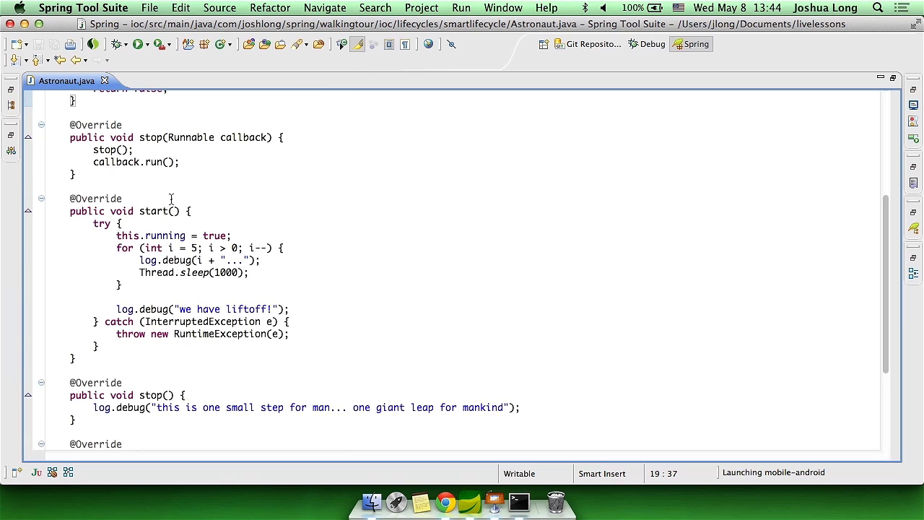